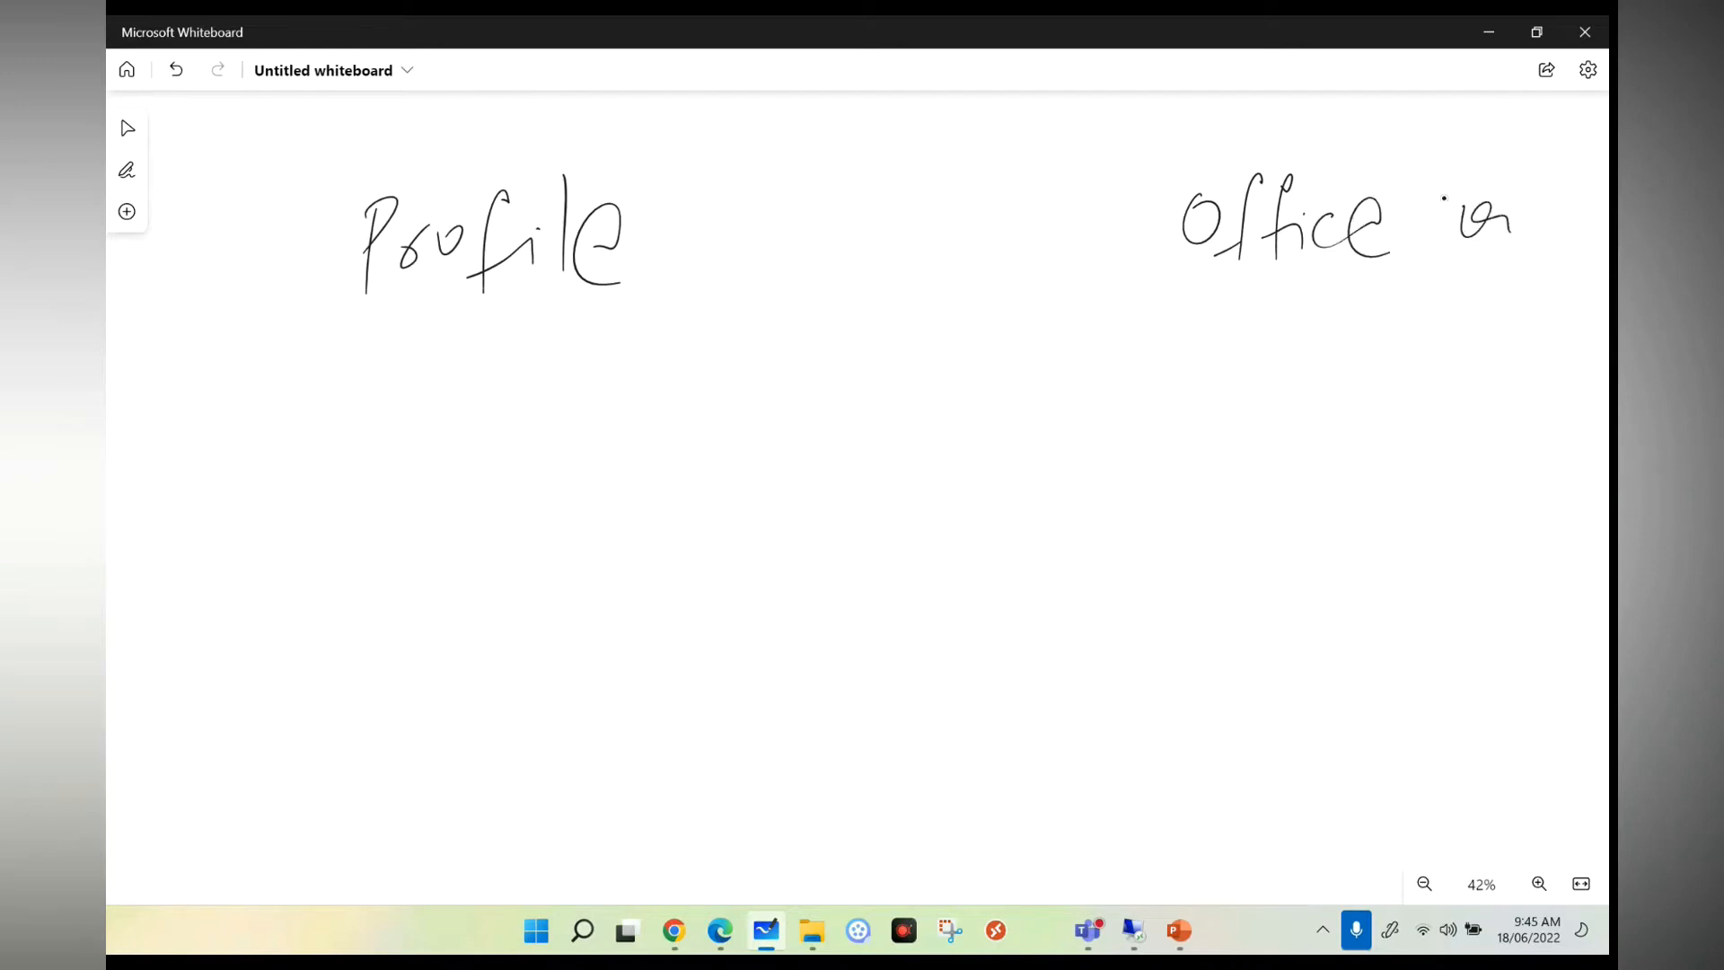
Step: Finish the 'Office cont' heading and sketch arrows leading to ovals under both headings
{"action": "left_click_drag", "start_coordinate": [1429, 198], "coordinate": [1539, 231]}
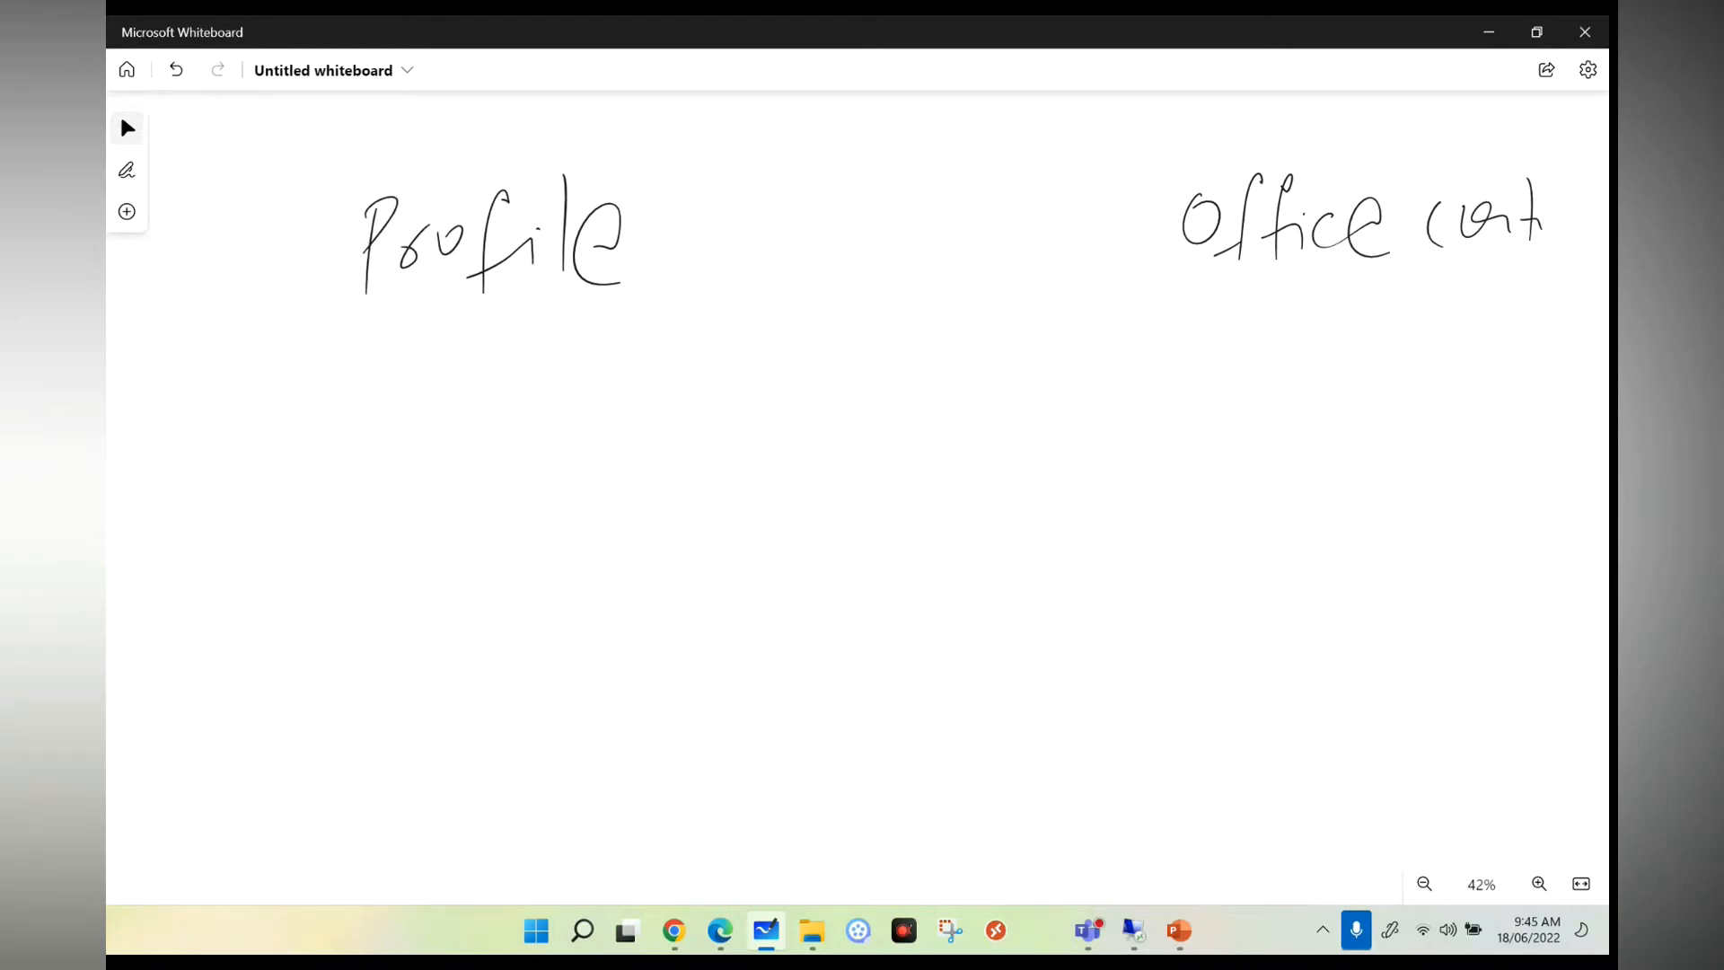
{"action": "left_click_drag", "start_coordinate": [484, 330], "coordinate": [480, 445]}
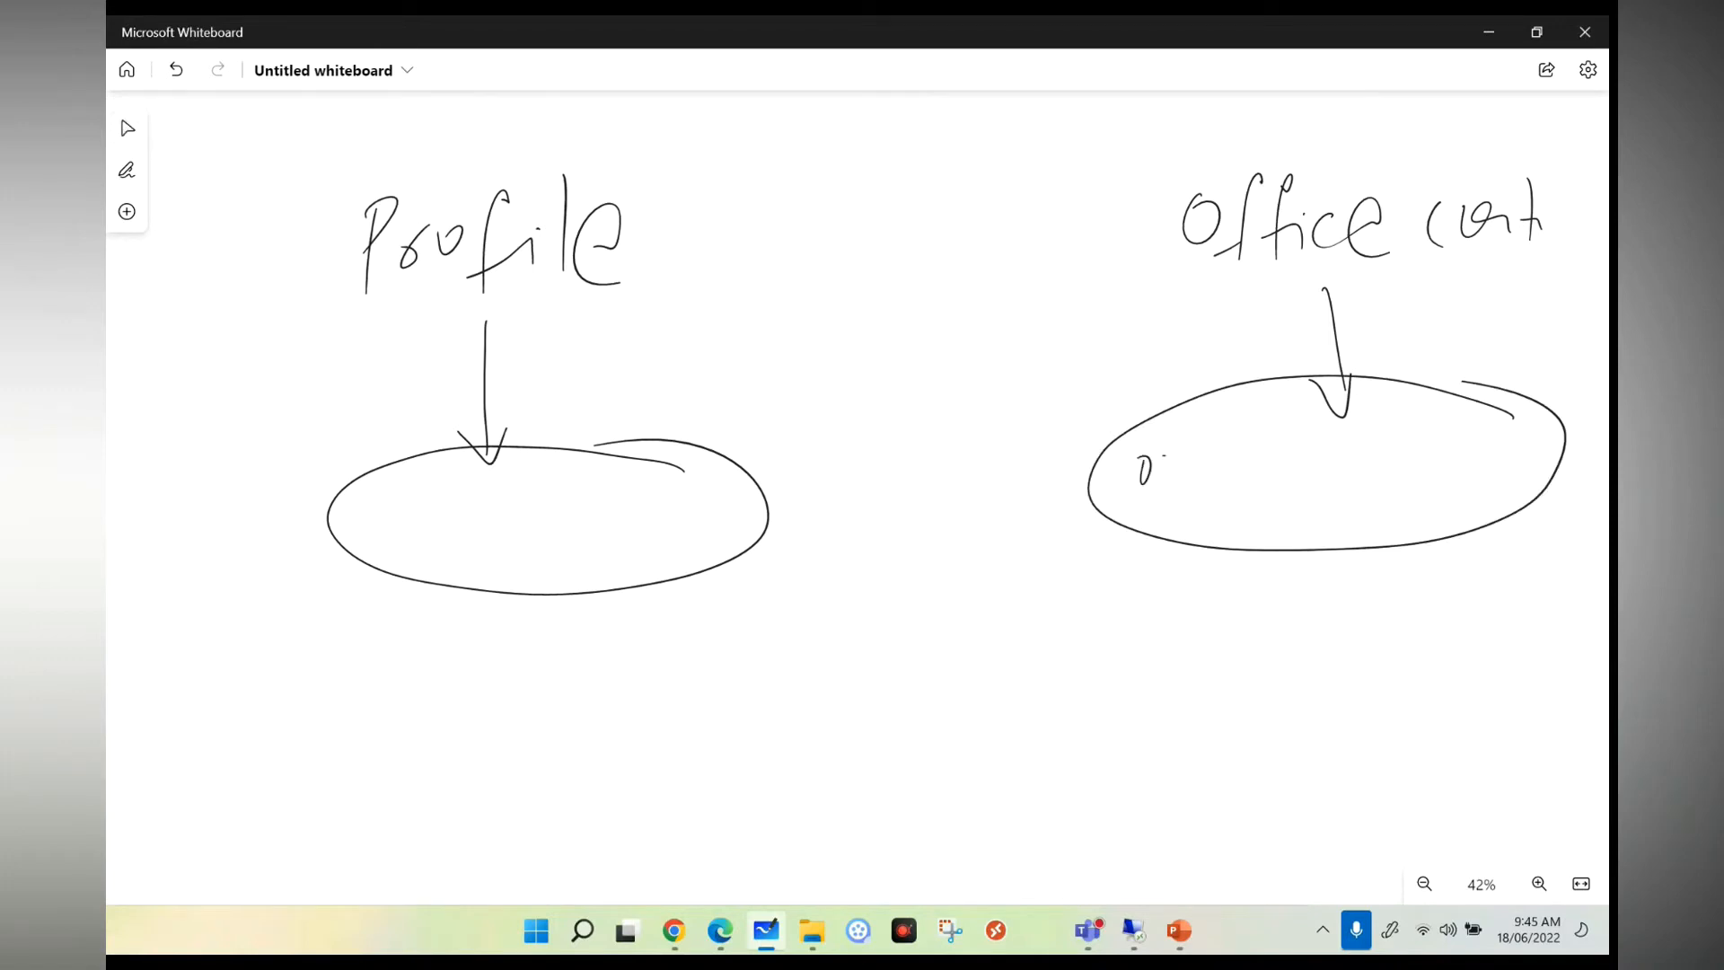
Step: Handwrite a short list of Office app abbreviations, including SP, inside the right oval
{"action": "left_click_drag", "start_coordinate": [1142, 473], "coordinate": [1243, 484]}
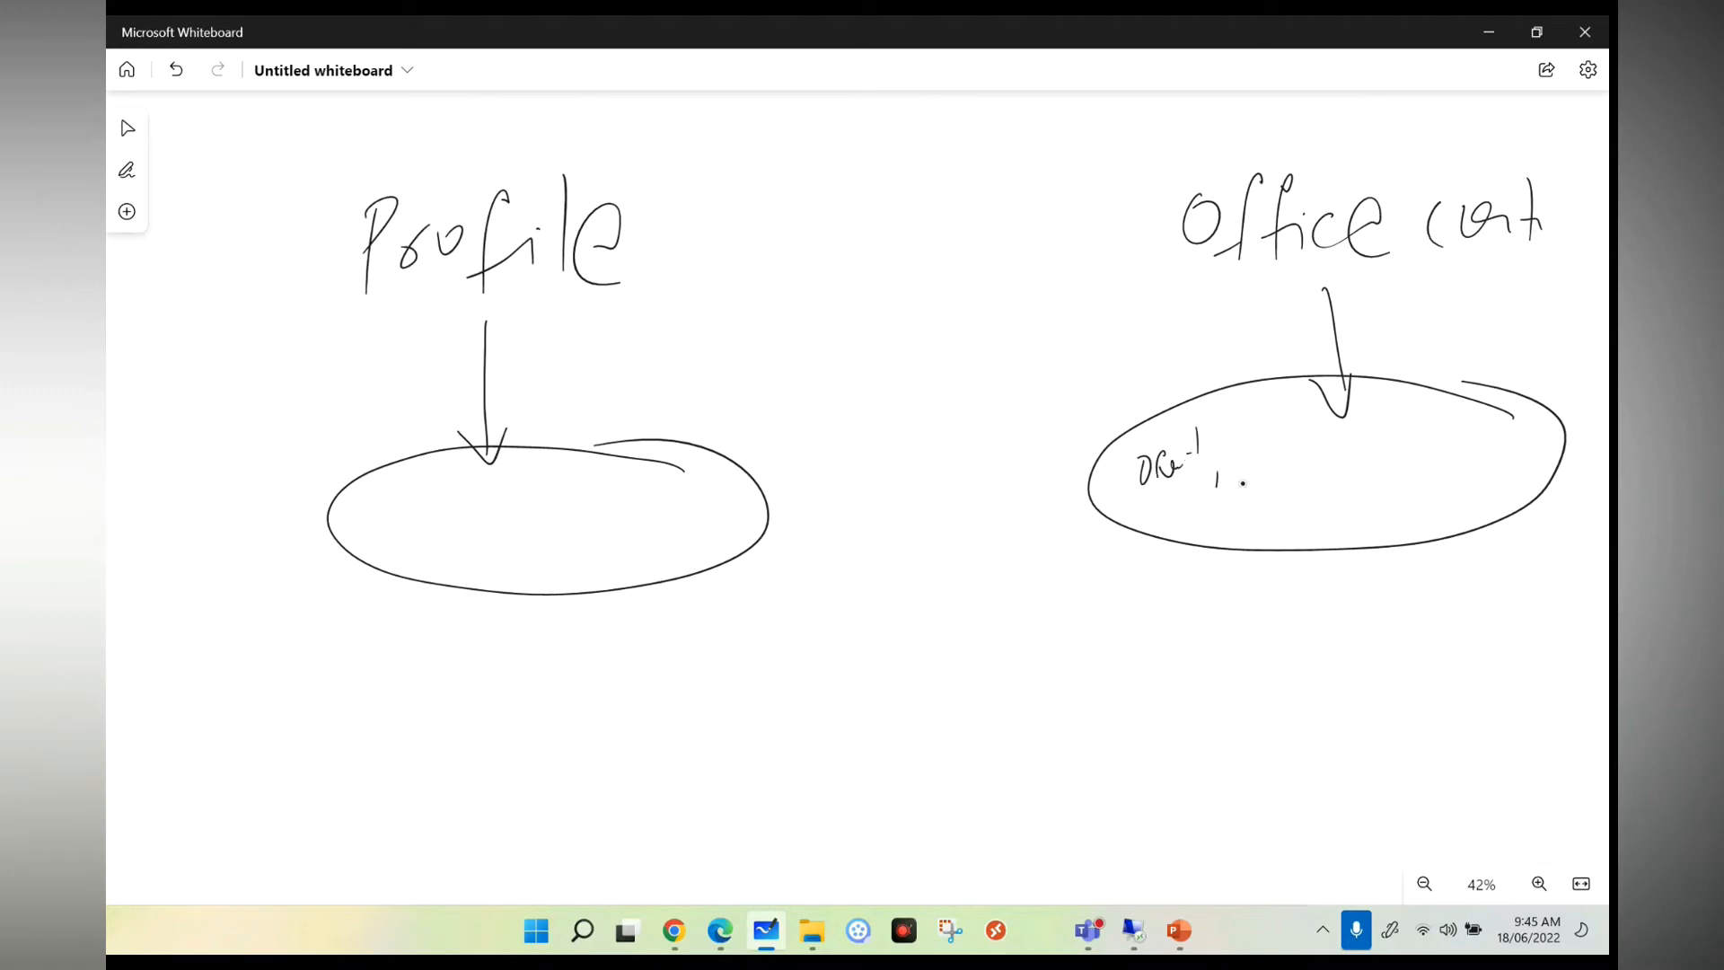
{"action": "left_click_drag", "start_coordinate": [1242, 450], "coordinate": [1331, 456]}
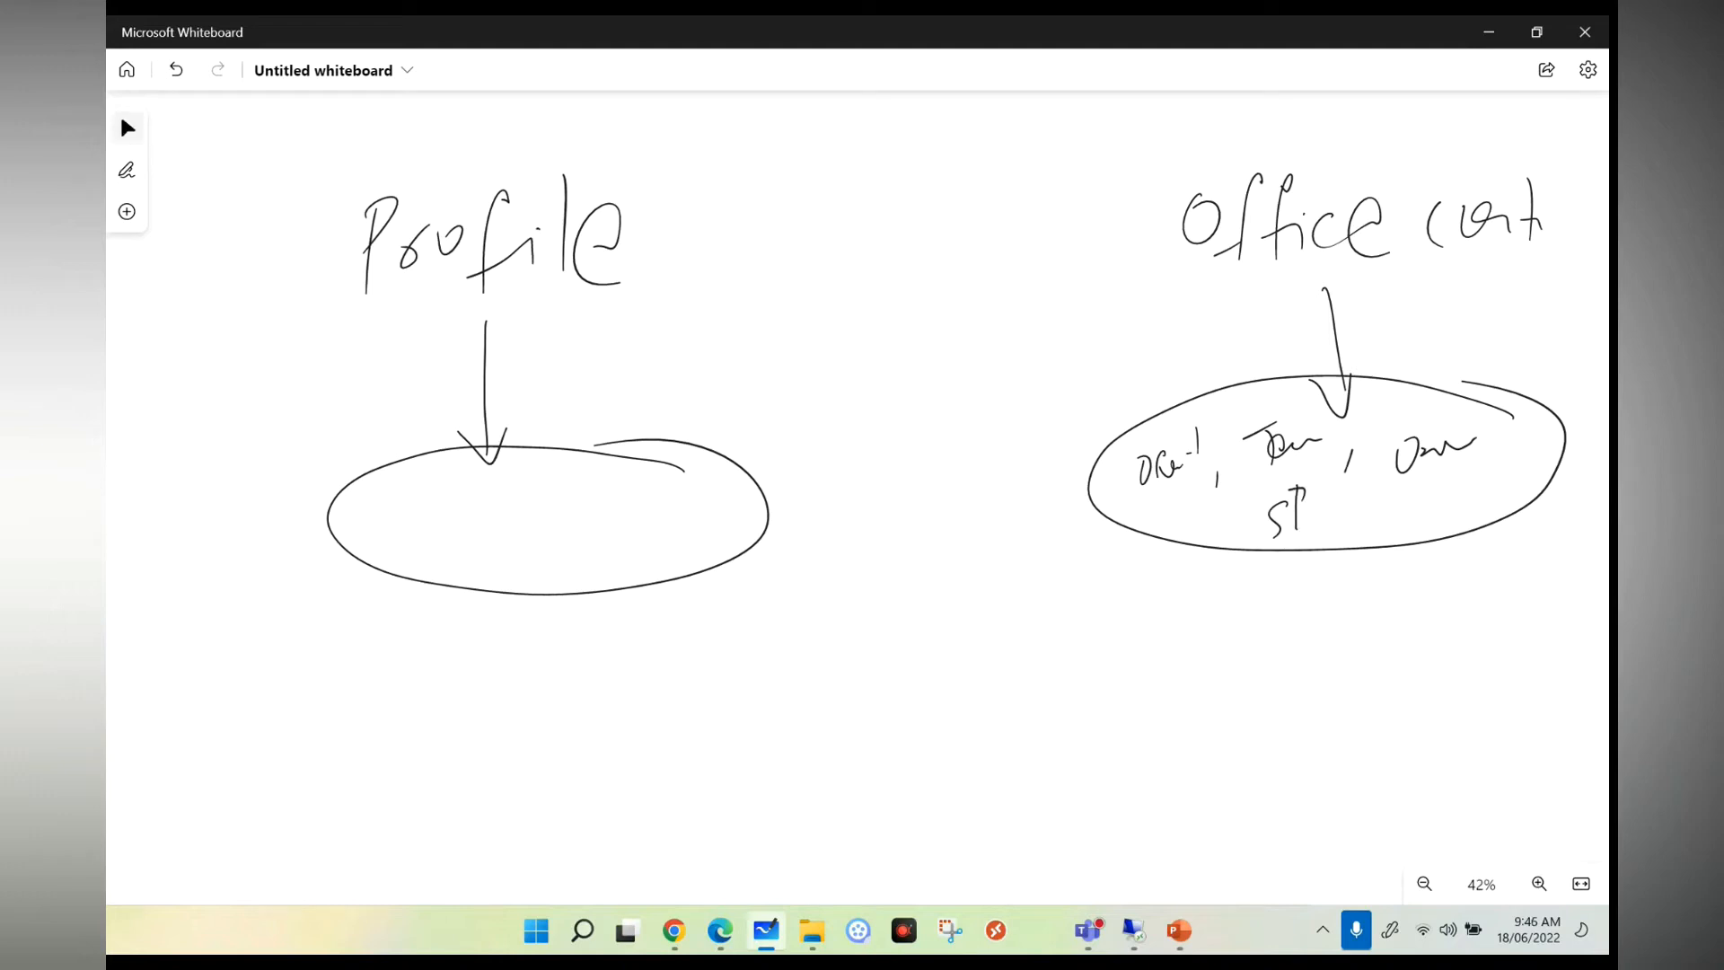
{"action": "left_click_drag", "start_coordinate": [1407, 382], "coordinate": [1483, 379]}
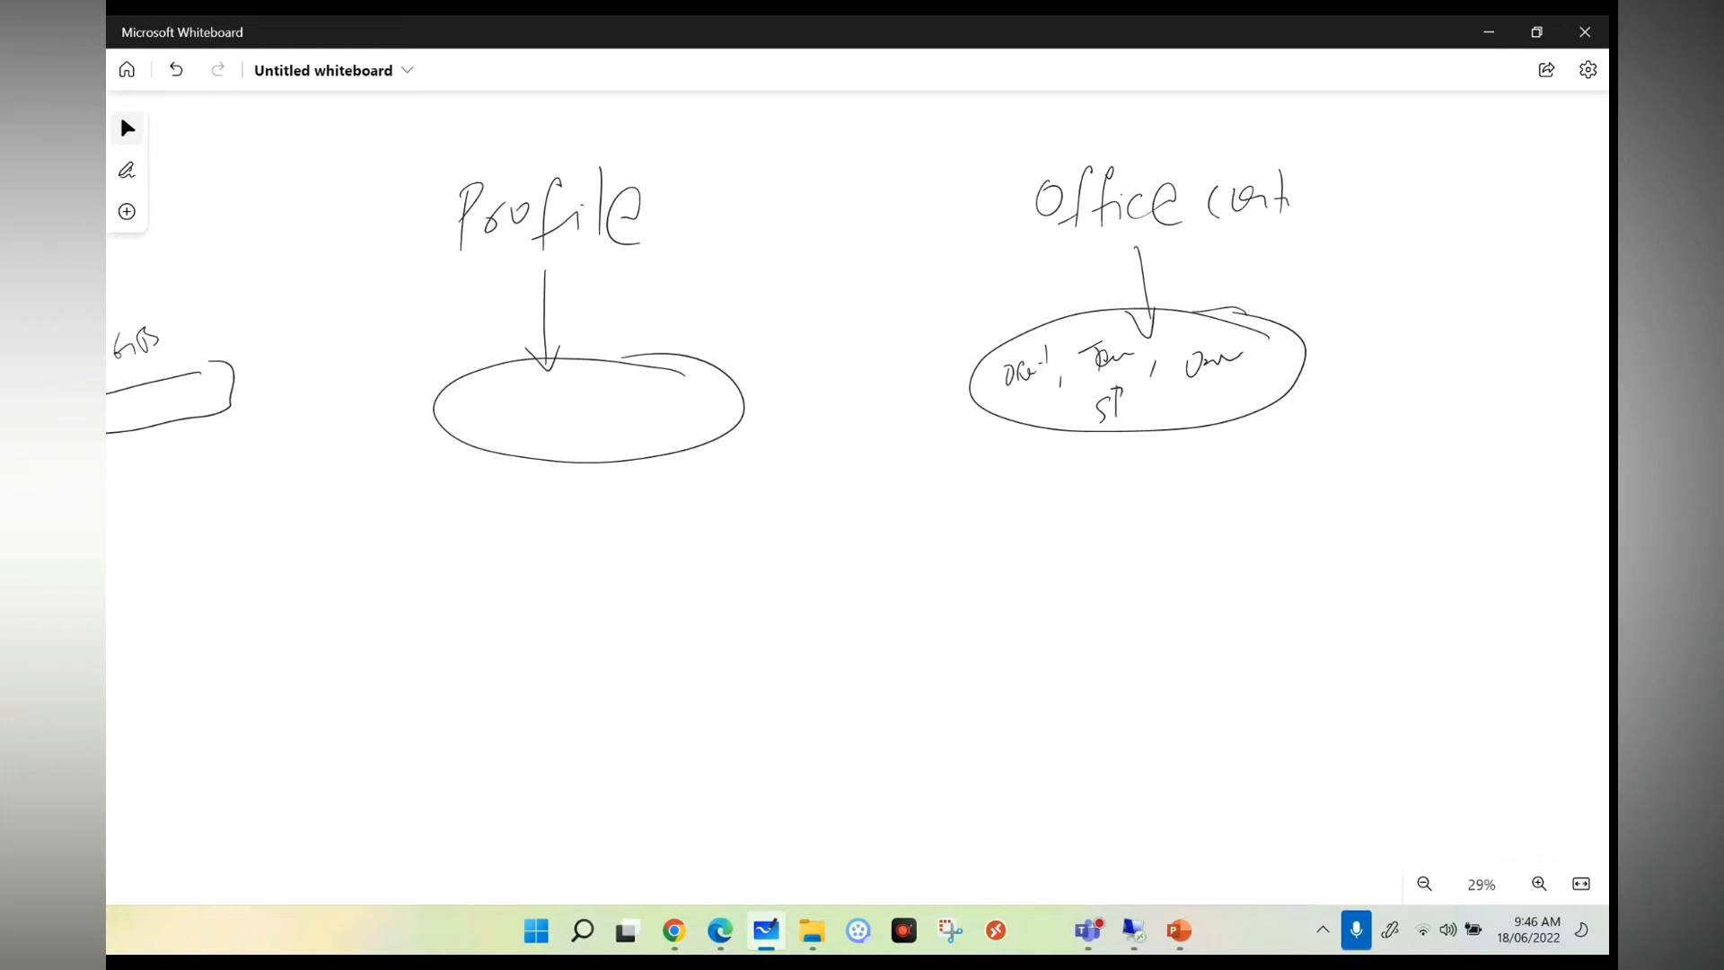
Step: Draw an X beside the Office oval and a long vertical divider, then pan down
{"action": "left_click_drag", "start_coordinate": [1336, 329], "coordinate": [1385, 379]}
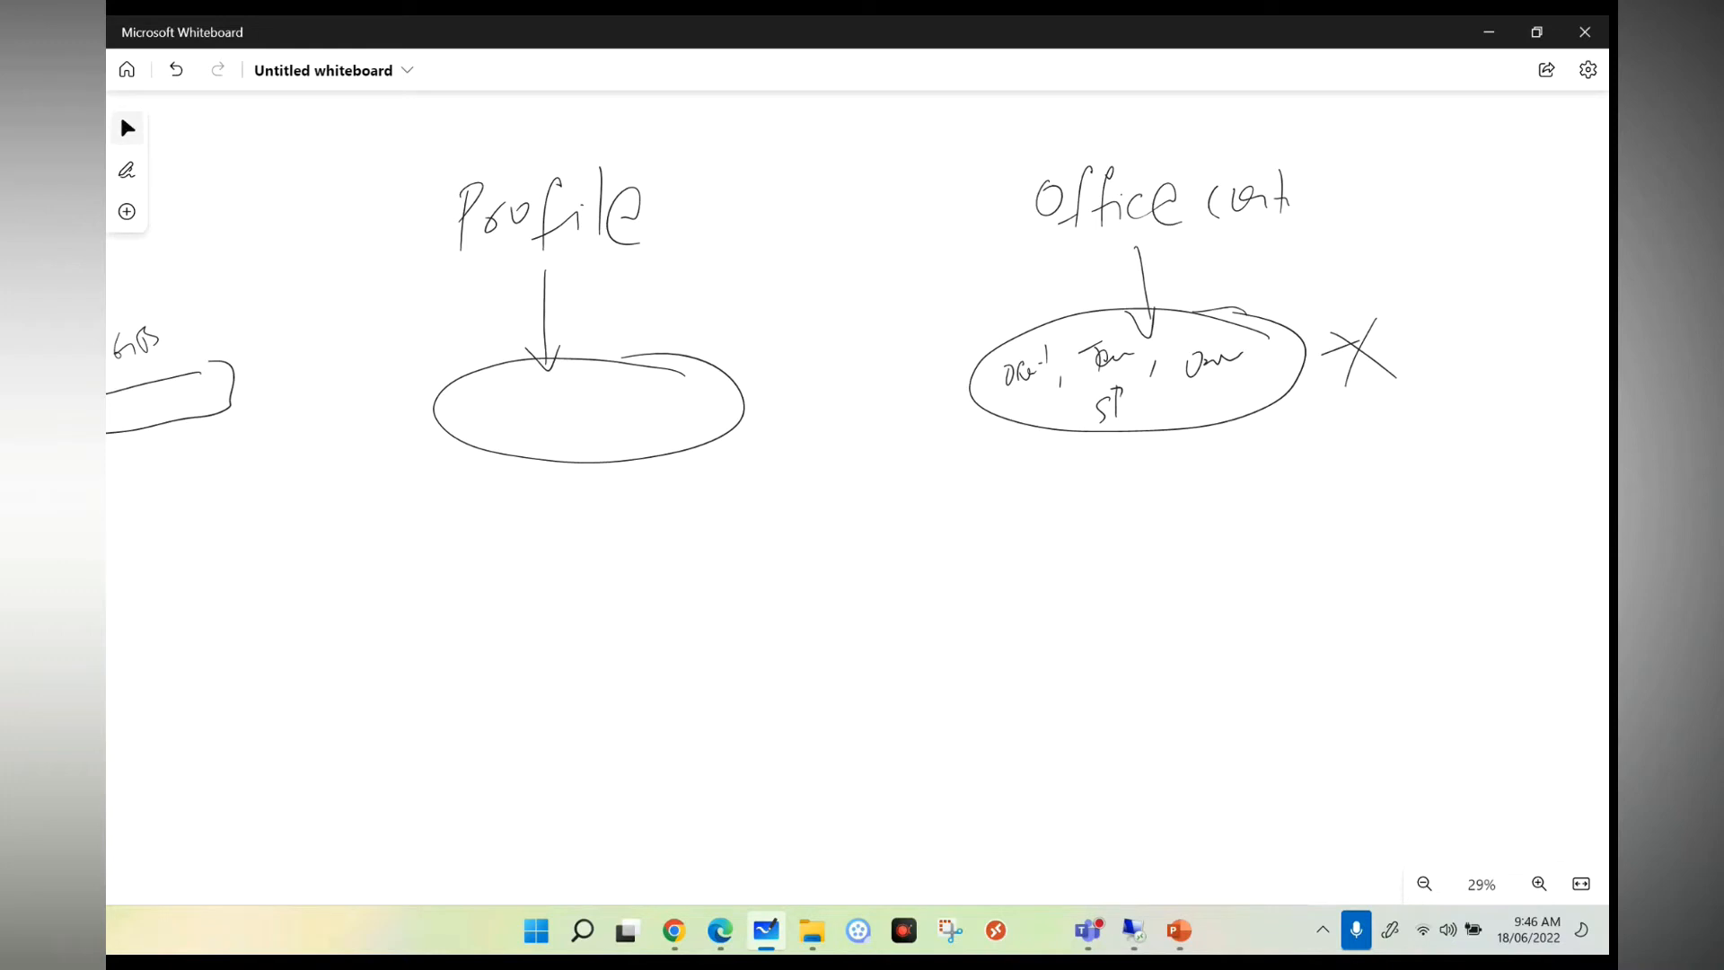
{"action": "left_click_drag", "start_coordinate": [924, 132], "coordinate": [981, 632]}
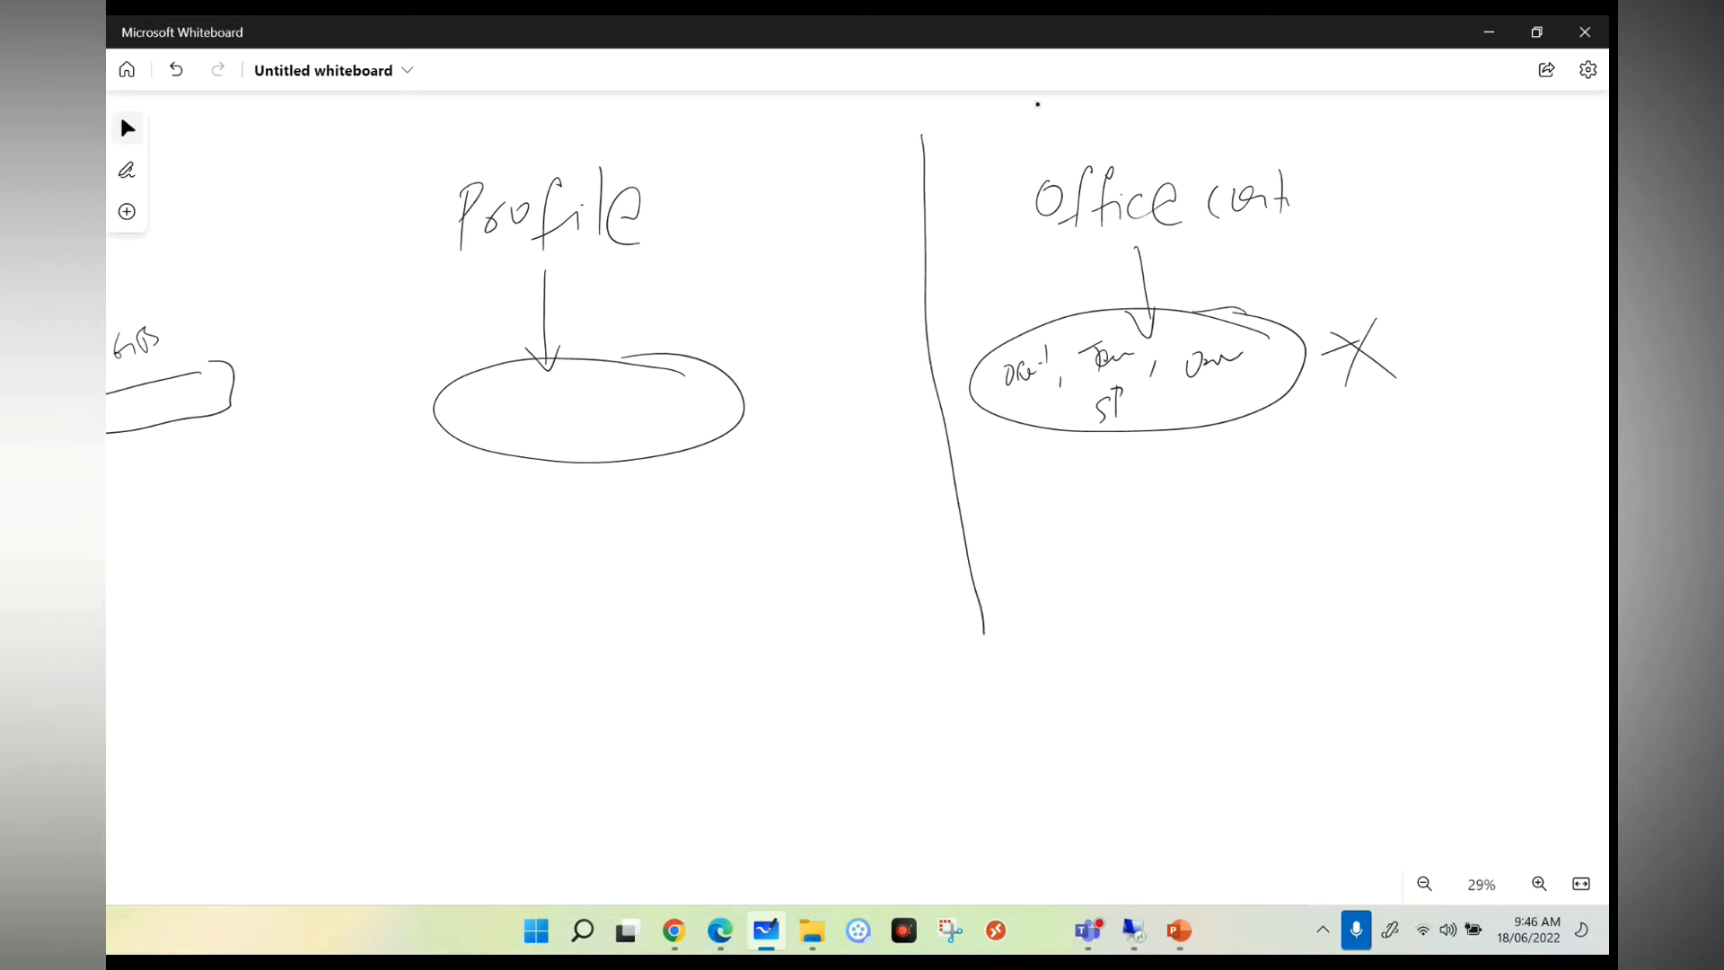
{"action": "left_click_drag", "start_coordinate": [979, 132], "coordinate": [1022, 99]}
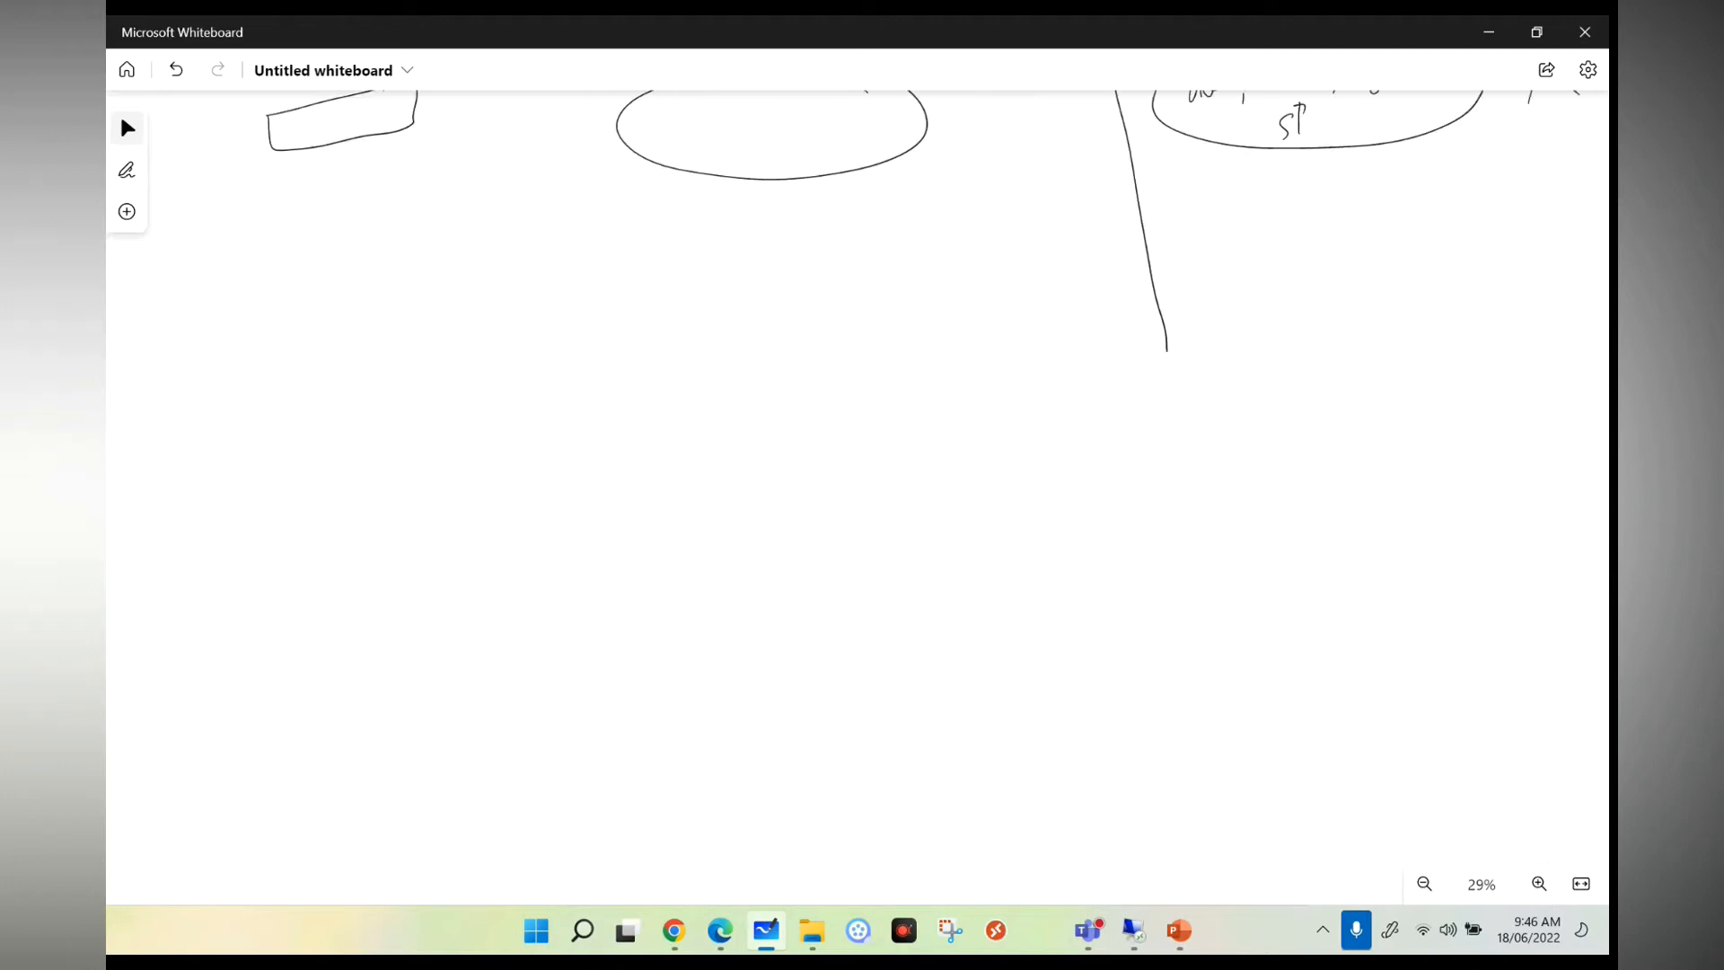
Step: Draw a curved-tail P, a double-underlined '11 share' label, and a 'Profile +' oval
{"action": "left_click_drag", "start_coordinate": [665, 417], "coordinate": [731, 538]}
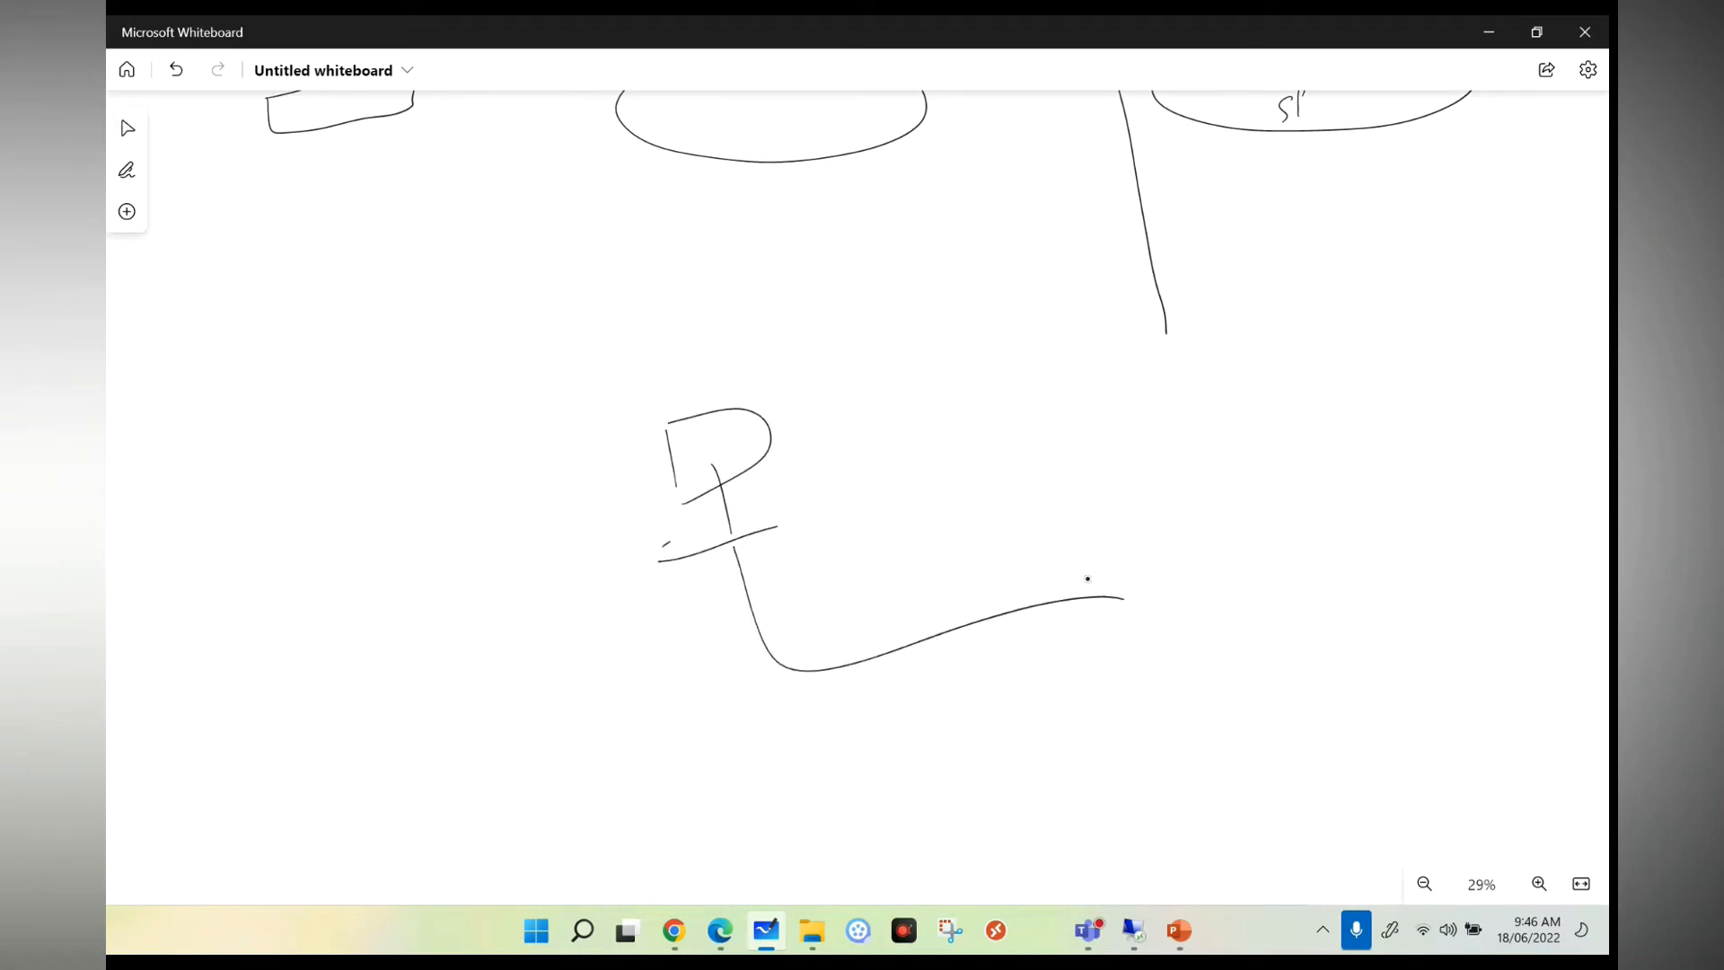
{"action": "left_click_drag", "start_coordinate": [1083, 577], "coordinate": [1259, 560]}
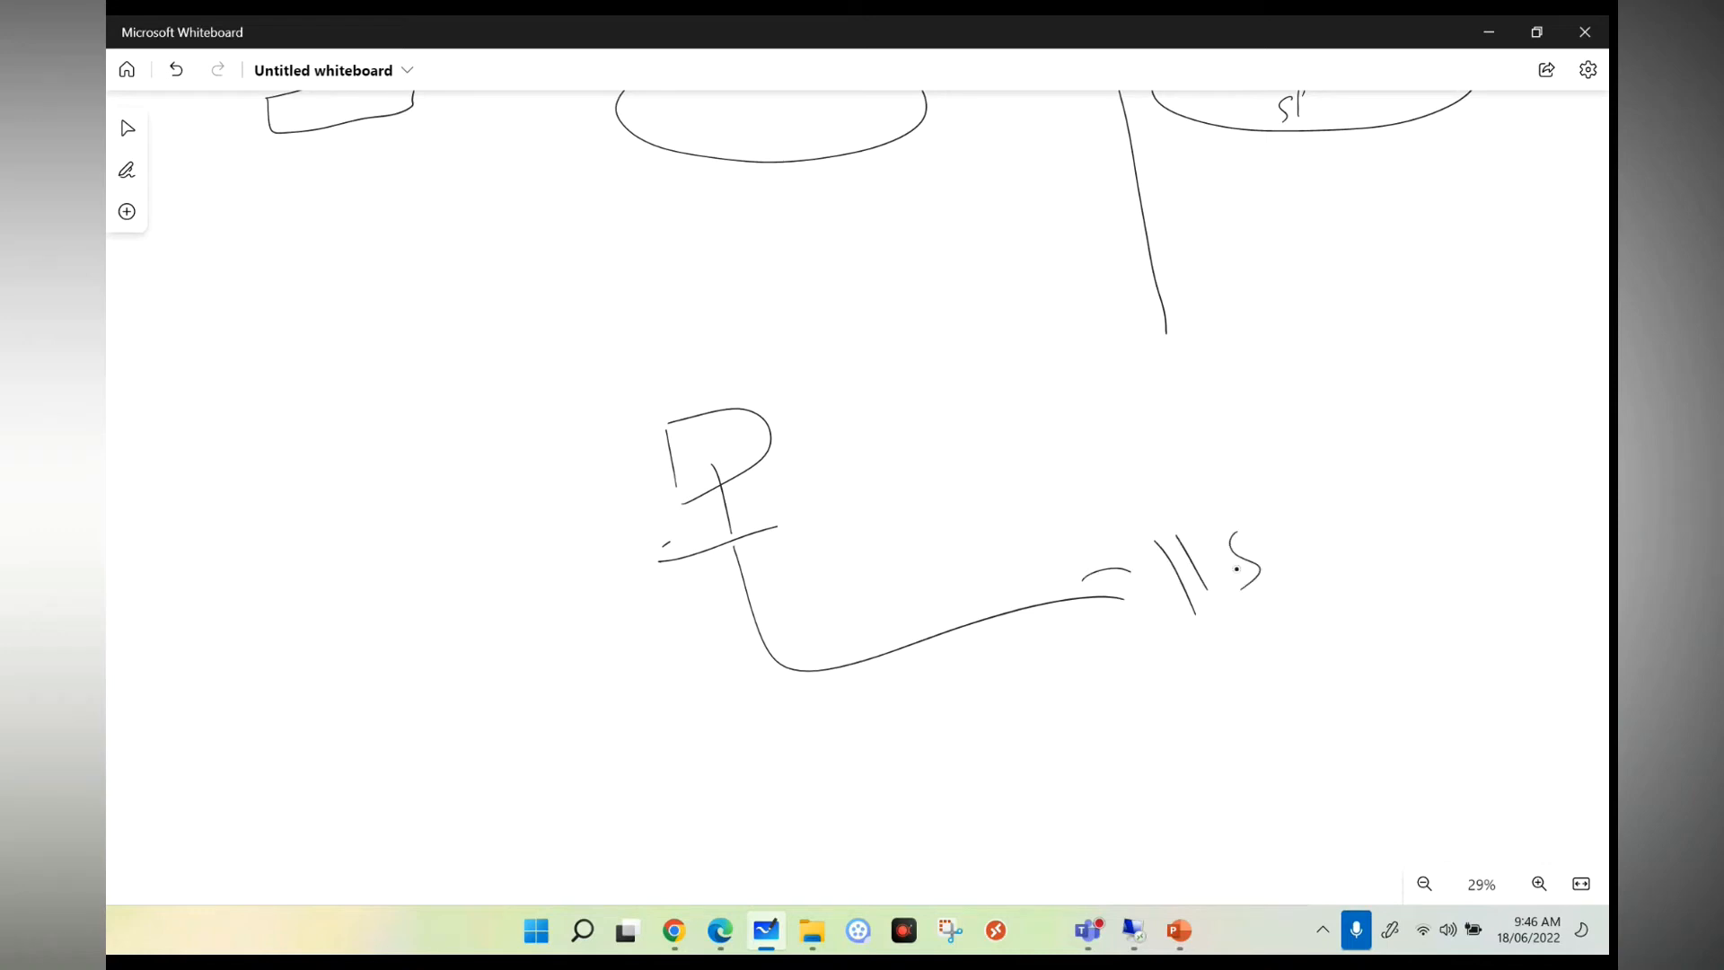
{"action": "left_click_drag", "start_coordinate": [1243, 555], "coordinate": [1419, 555]}
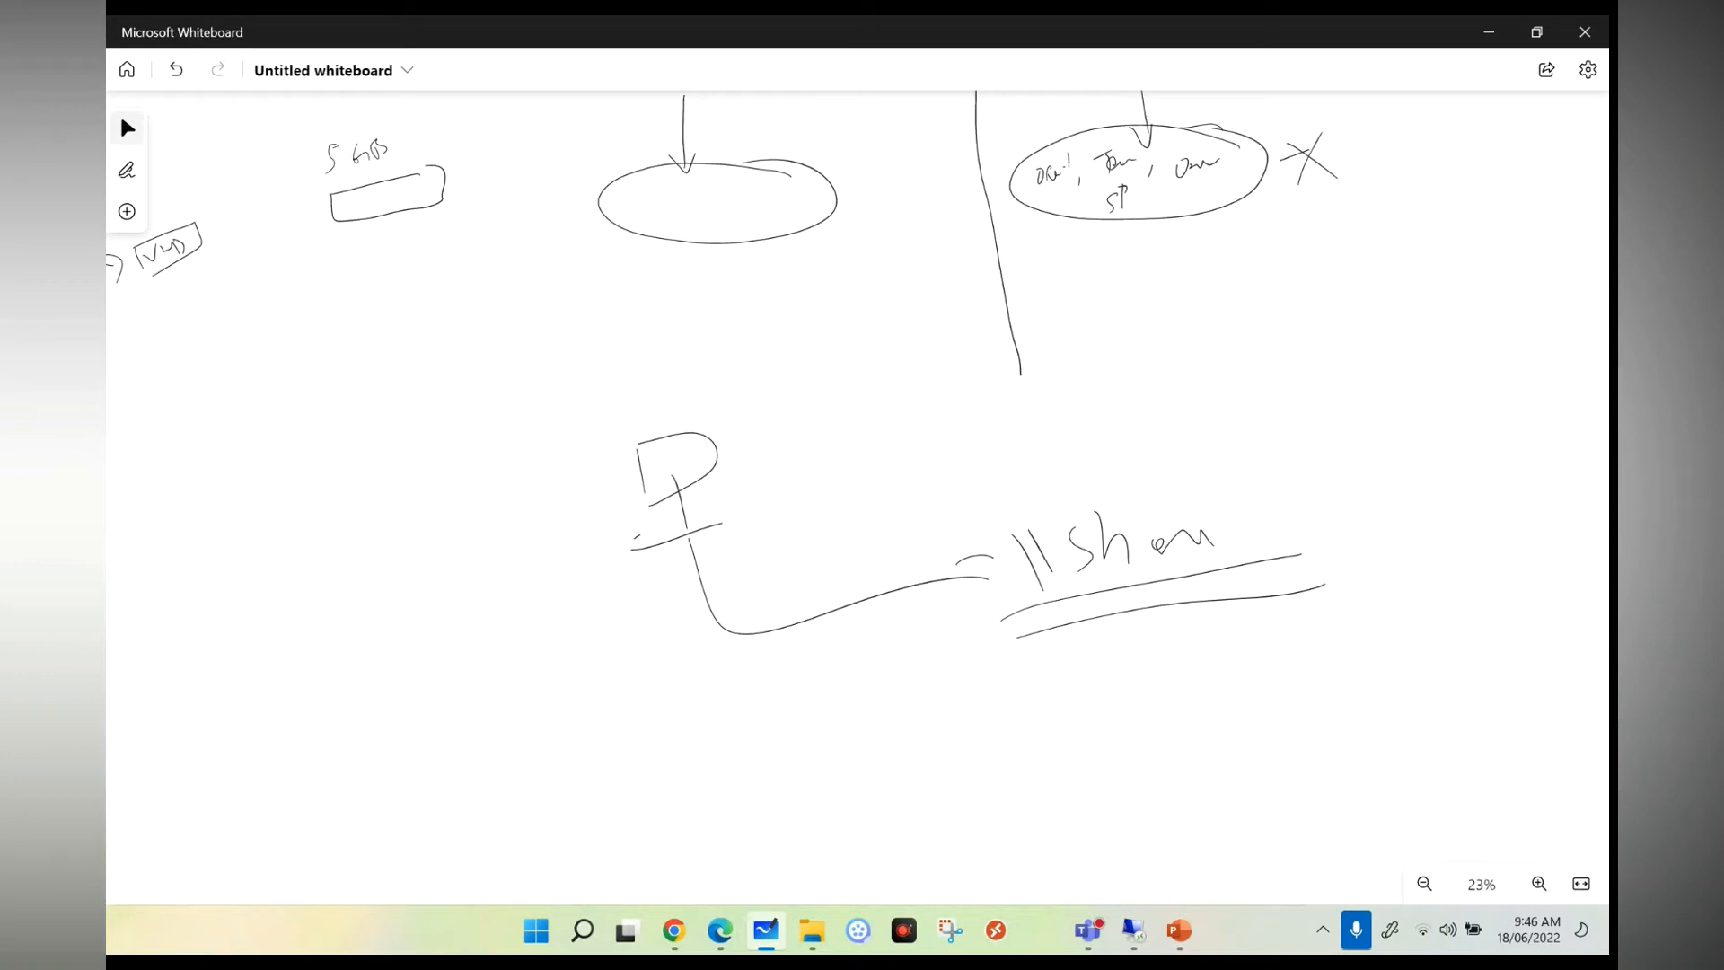
{"action": "left_click_drag", "start_coordinate": [1155, 637], "coordinate": [1204, 682]}
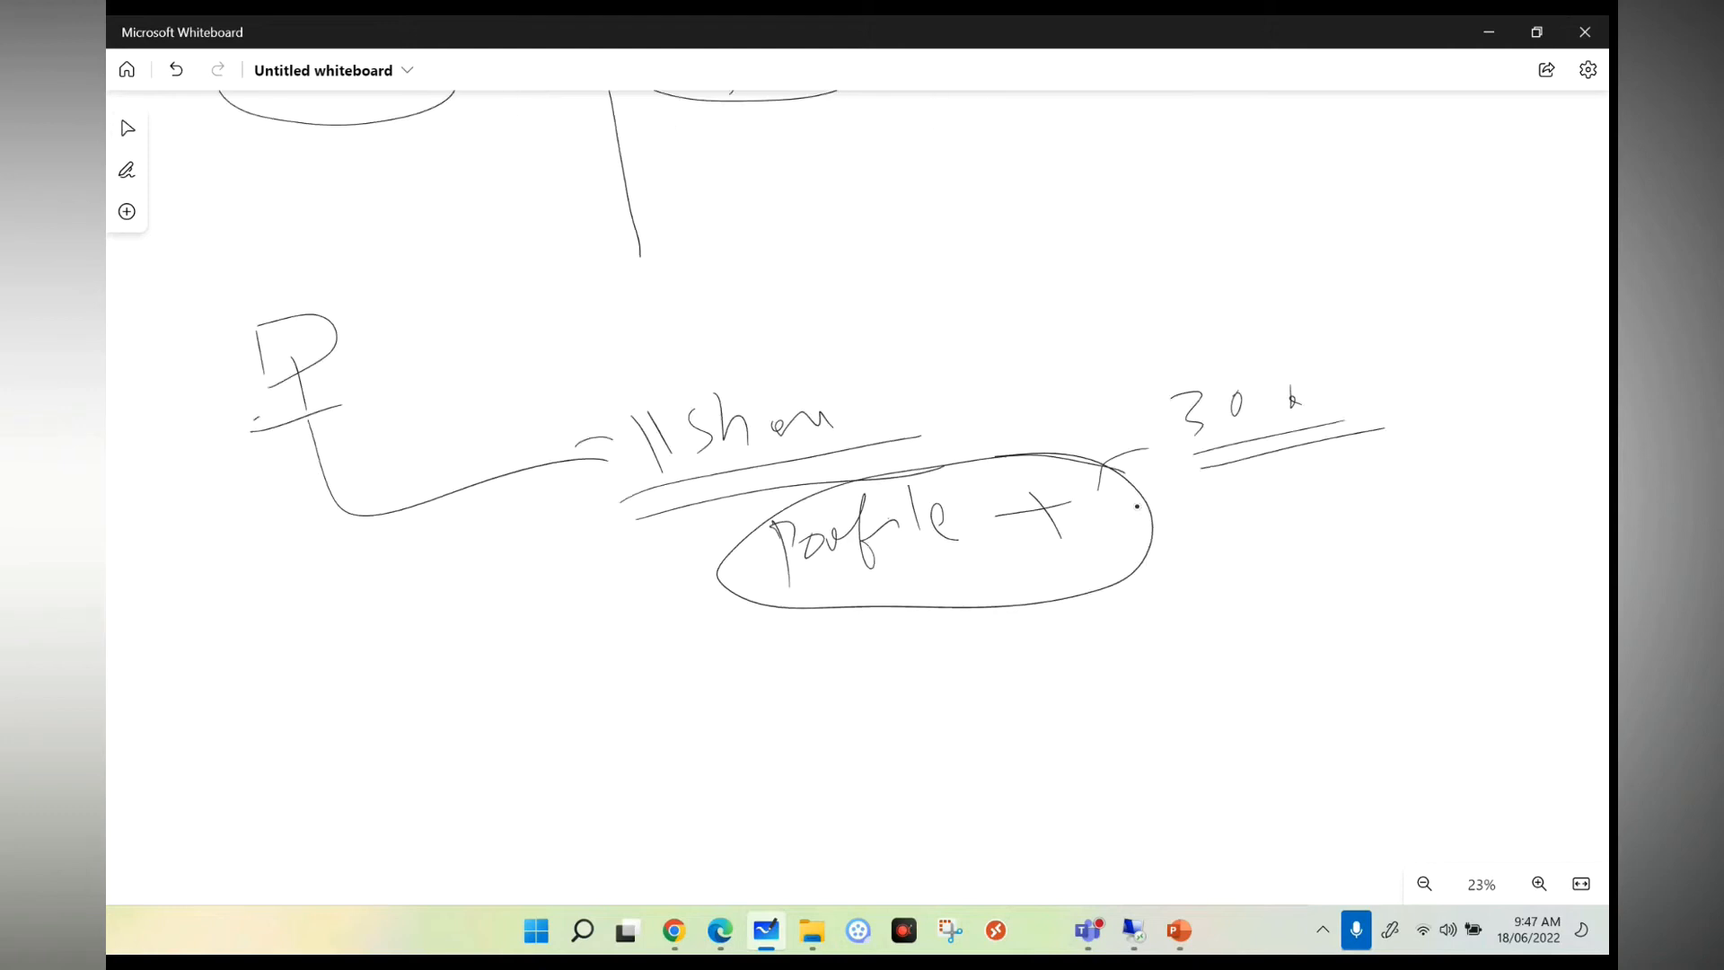
Step: Scribble a circled mark on the end of the 'Profile +' oval
{"action": "left_click_drag", "start_coordinate": [1099, 517], "coordinate": [1121, 648]}
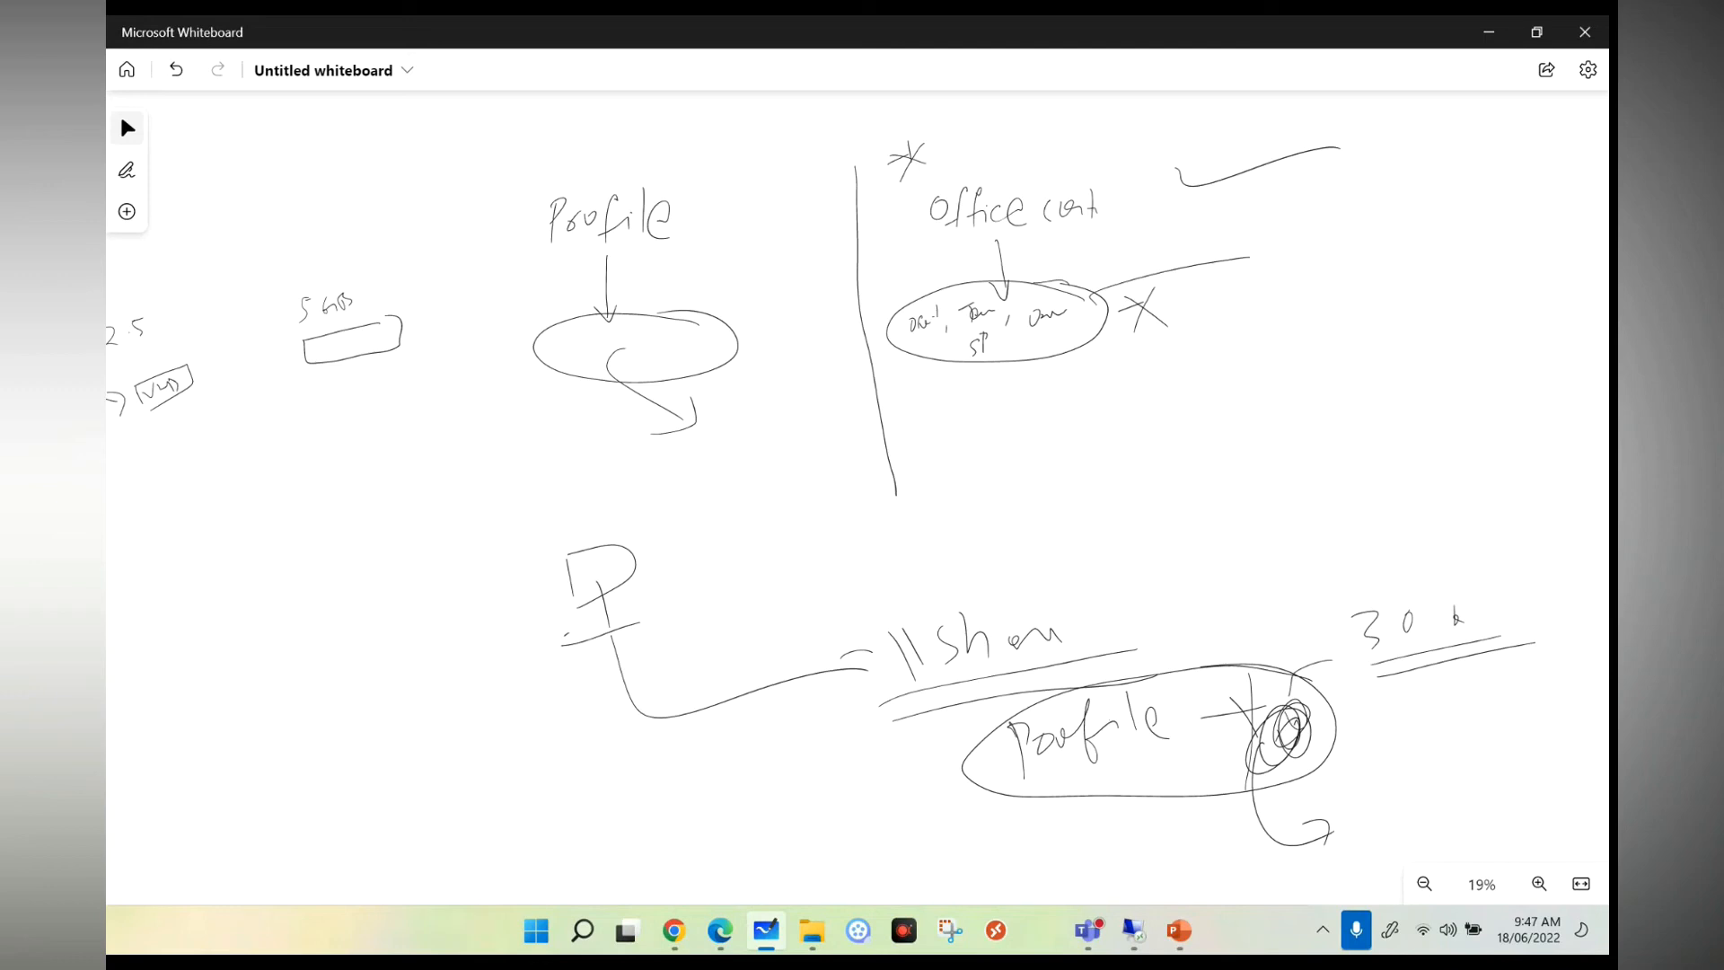
Step: Add 10 GB and circled 30 GB notes, strike through the Office sketch, and draw O365 ovals
{"action": "left_click_drag", "start_coordinate": [956, 215], "coordinate": [1170, 484]}
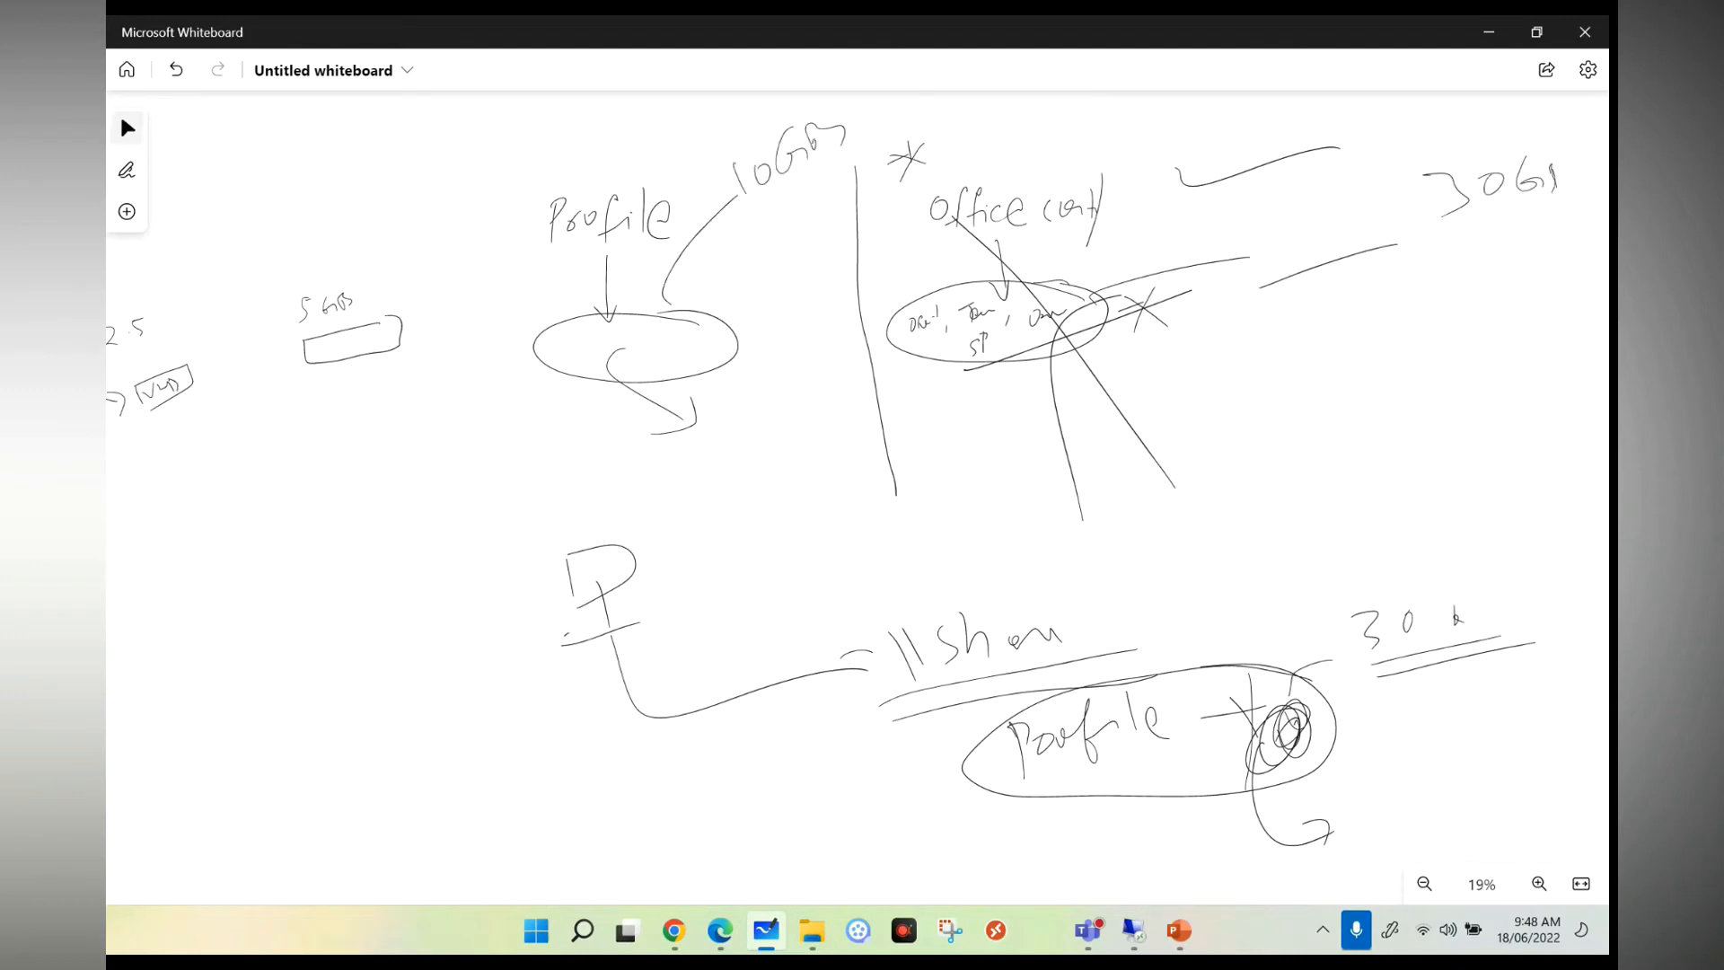
{"action": "left_click", "coordinate": [1422, 883]}
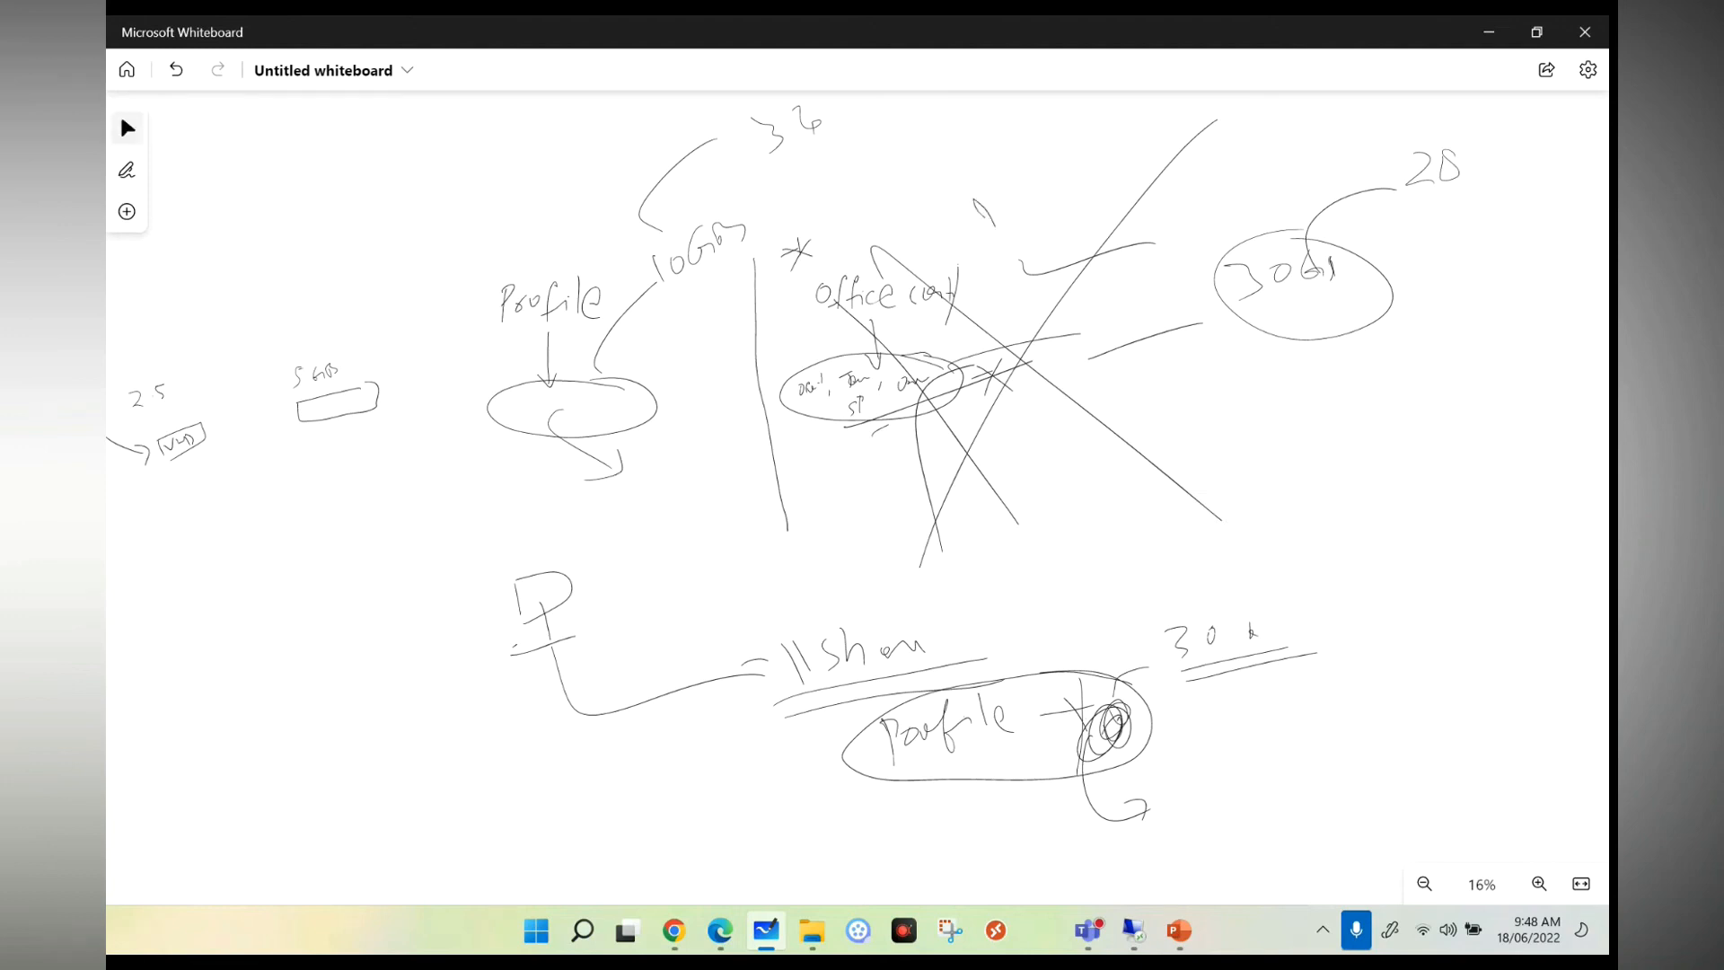
{"action": "left_click", "coordinate": [1422, 883]}
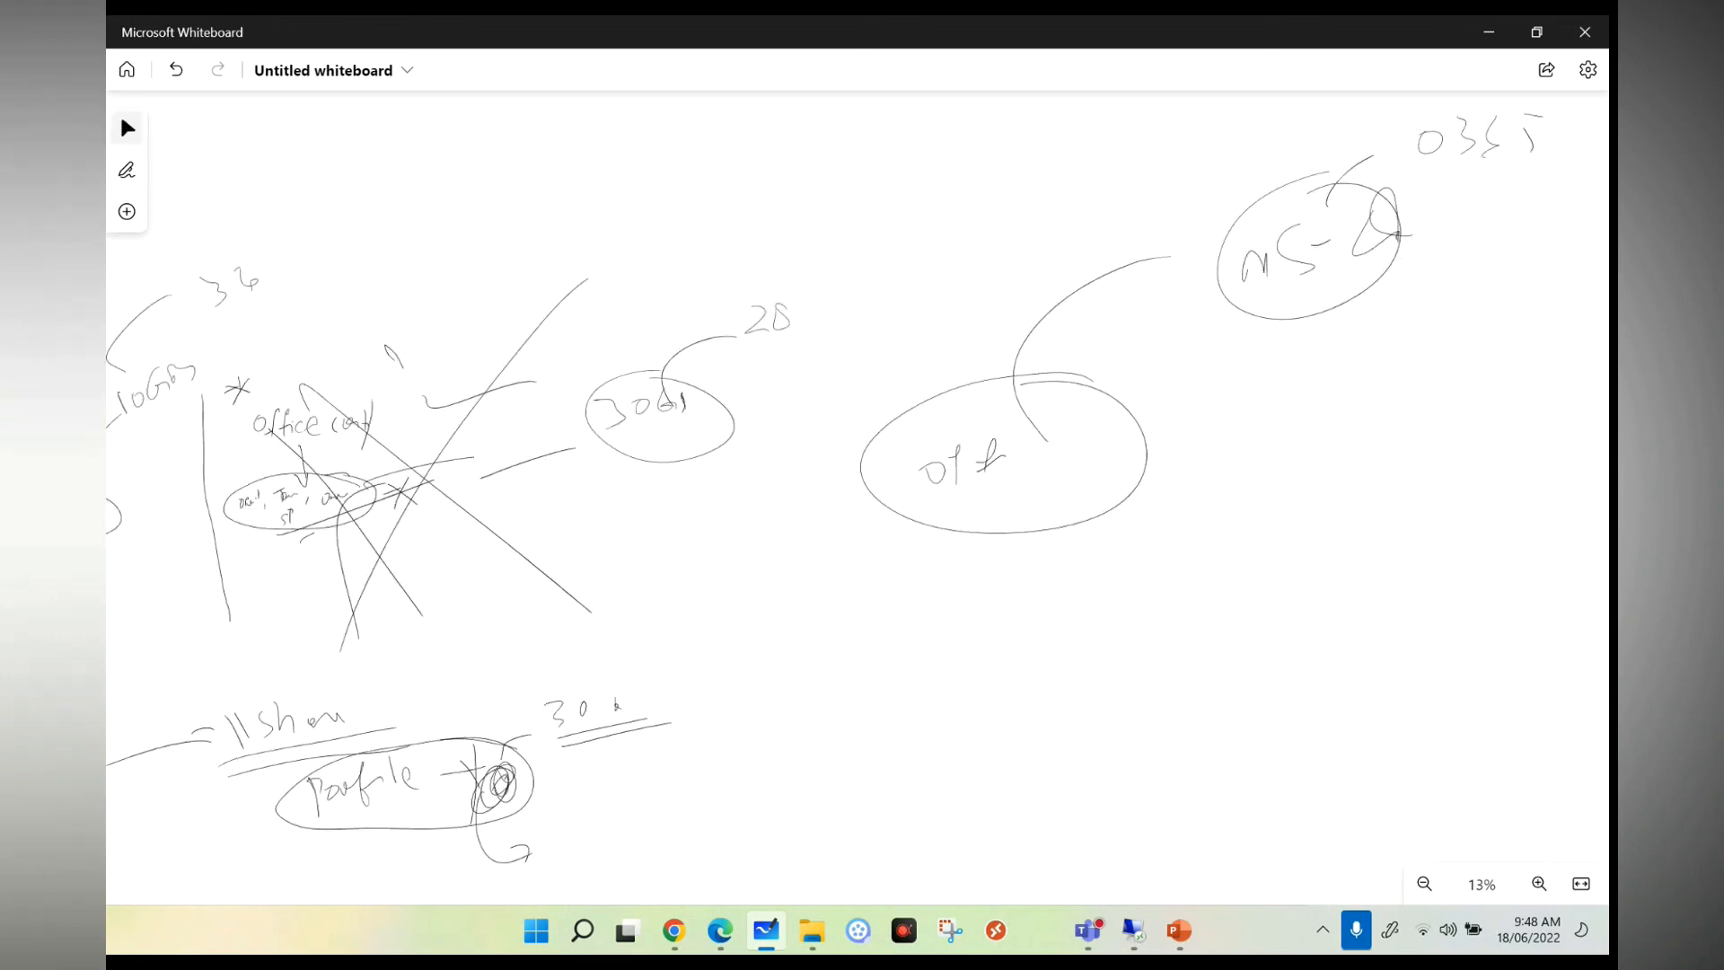
Step: Draw crossed-out 'PC' and 'O365' circles joined by long curved lines
{"action": "left_click_drag", "start_coordinate": [1231, 275], "coordinate": [1396, 198]}
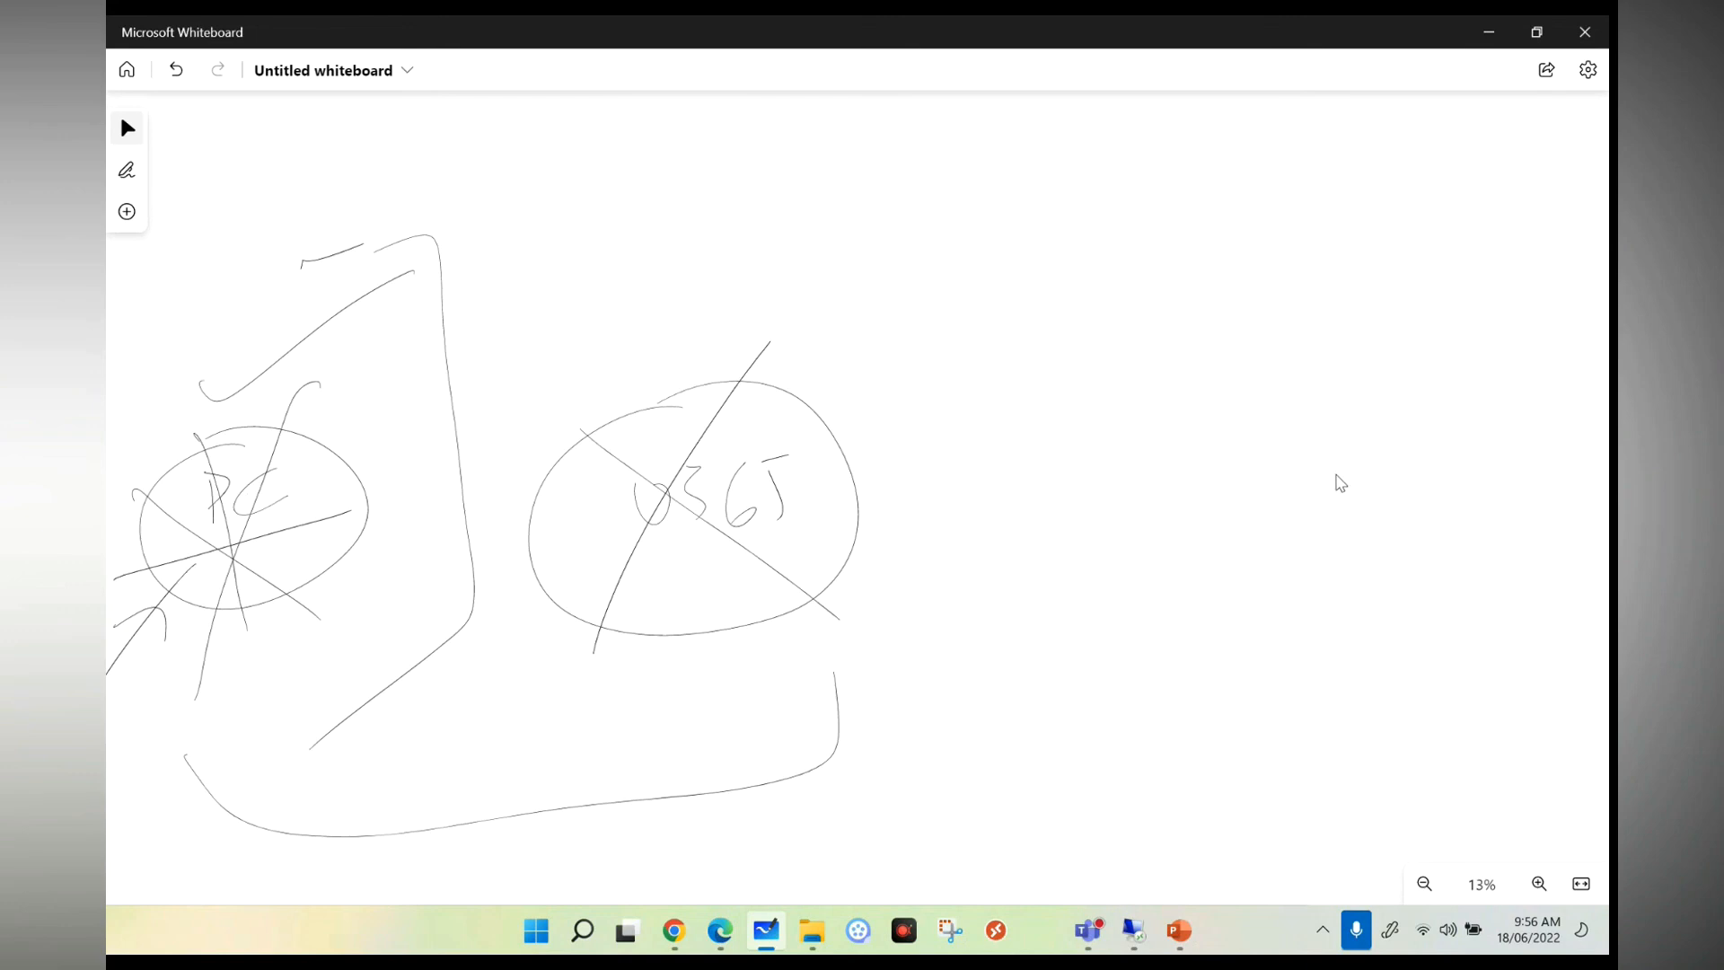
{"action": "mouse_move", "coordinate": [1339, 486]}
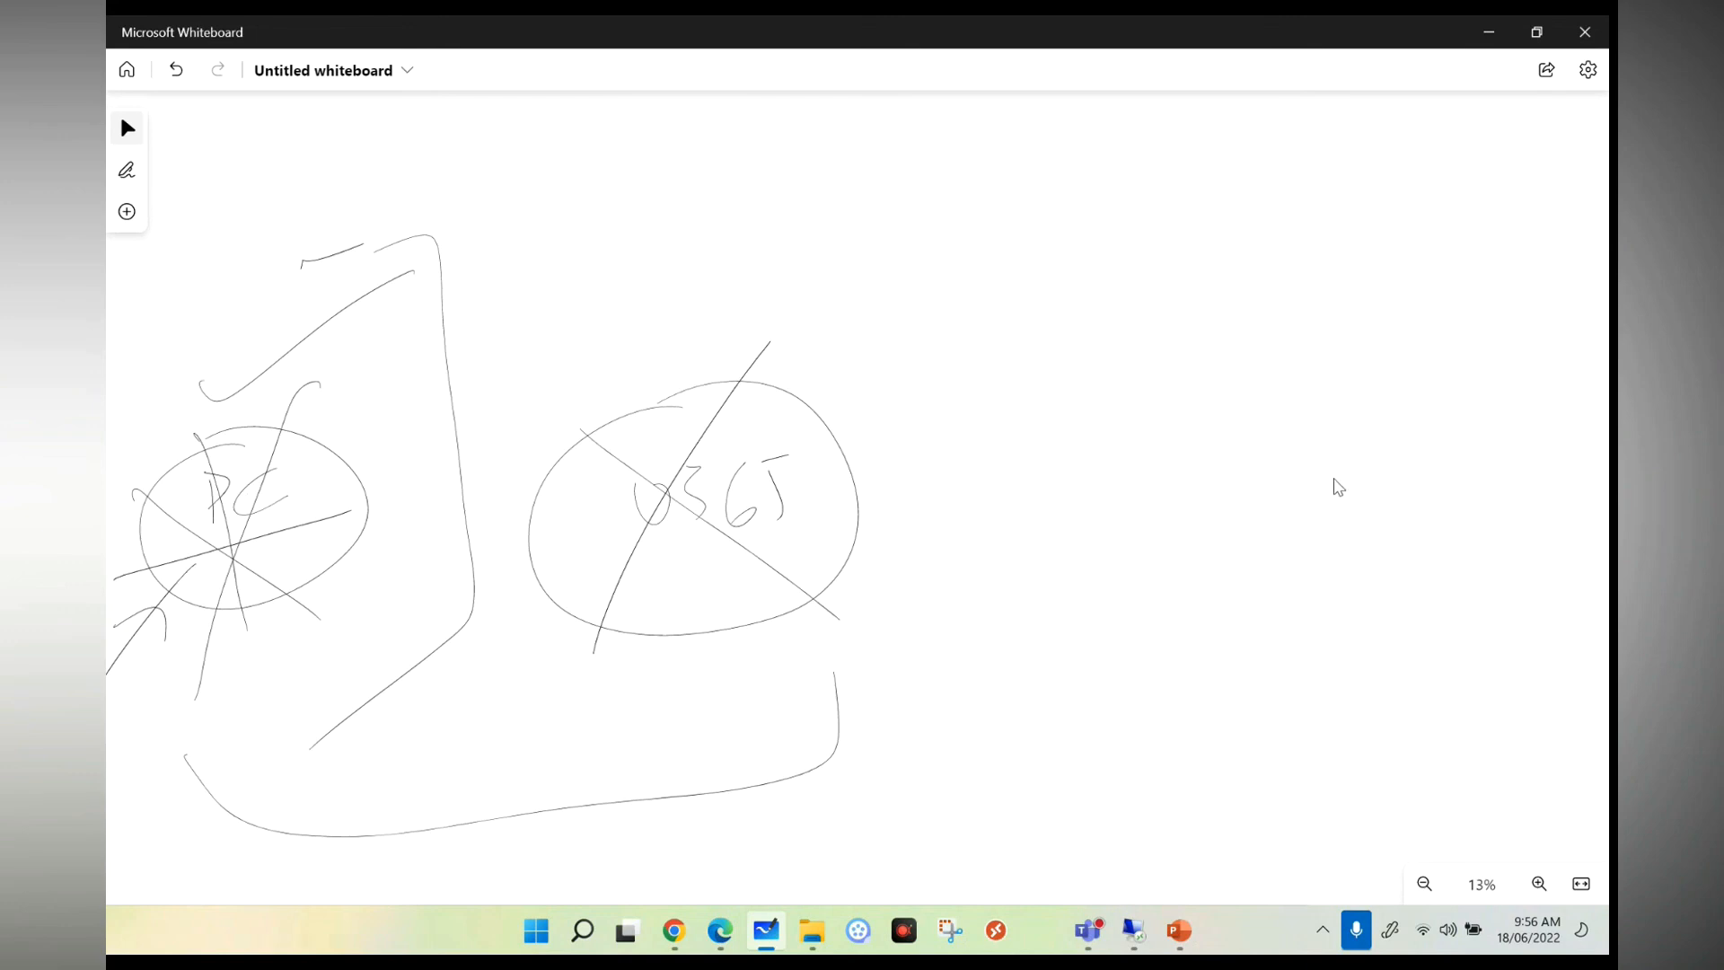